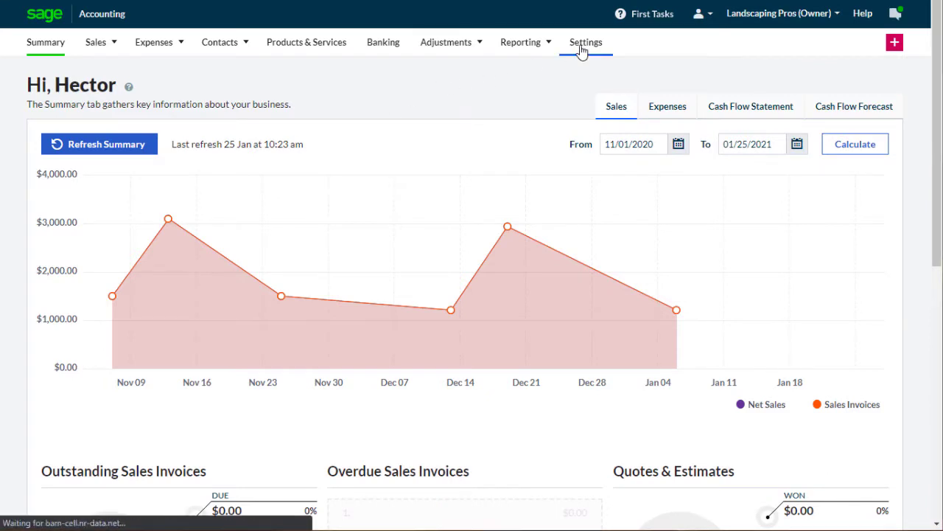
Tick Enable Cheque Printing in the Cheque Printing Settings and scroll down to Print Setup
left_click(586, 42)
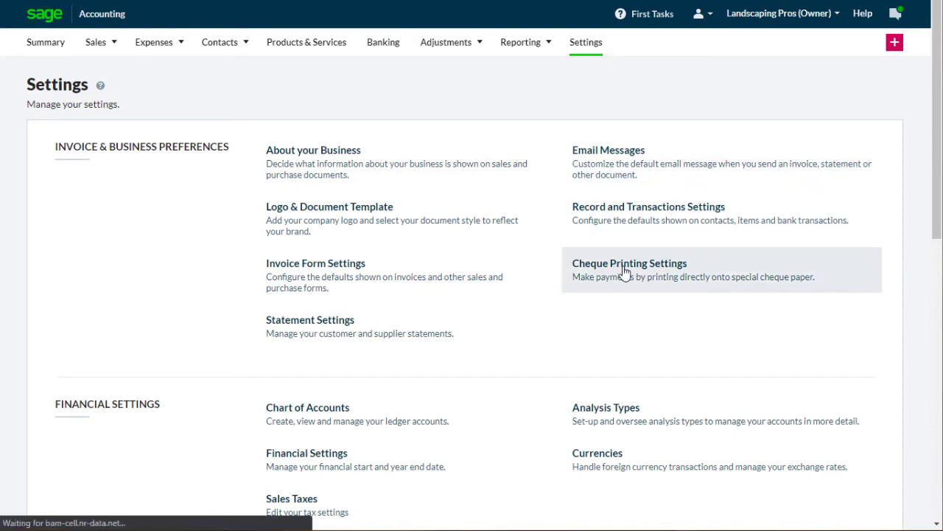
left_click(629, 264)
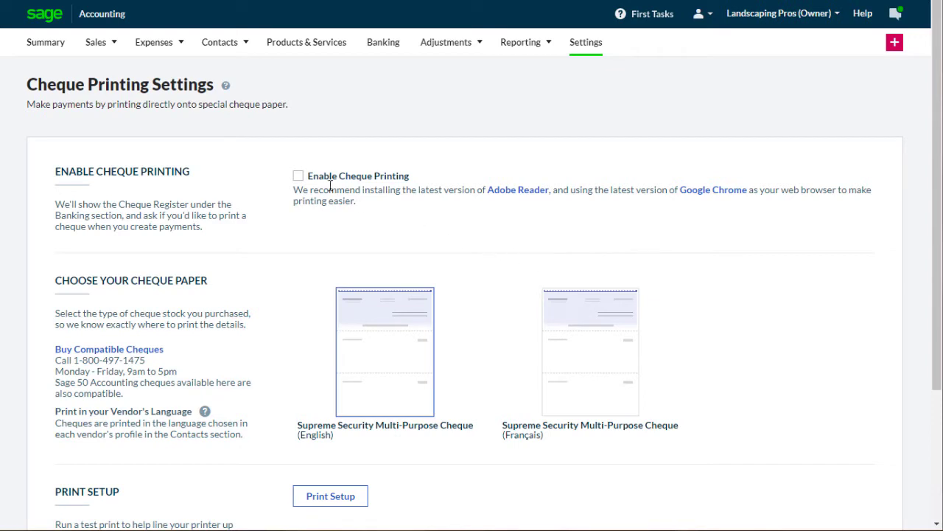
left_click(299, 175)
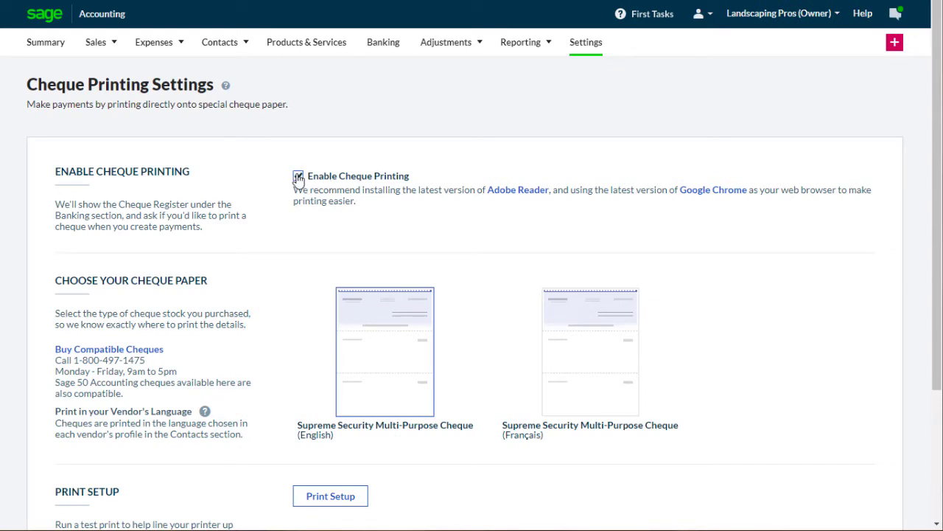
scroll("down", 3)
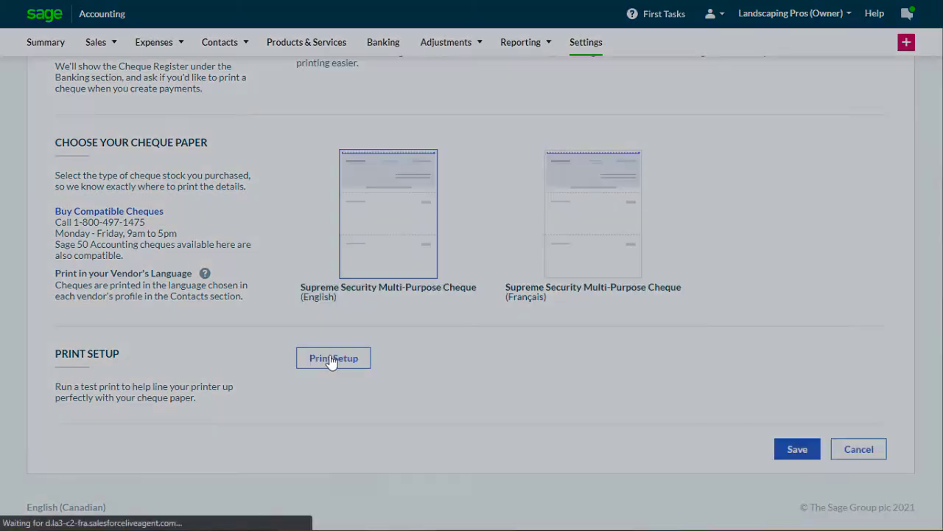
Generate Test Cheque 1 from Print Setup and send its PDF to the printer
left_click(333, 357)
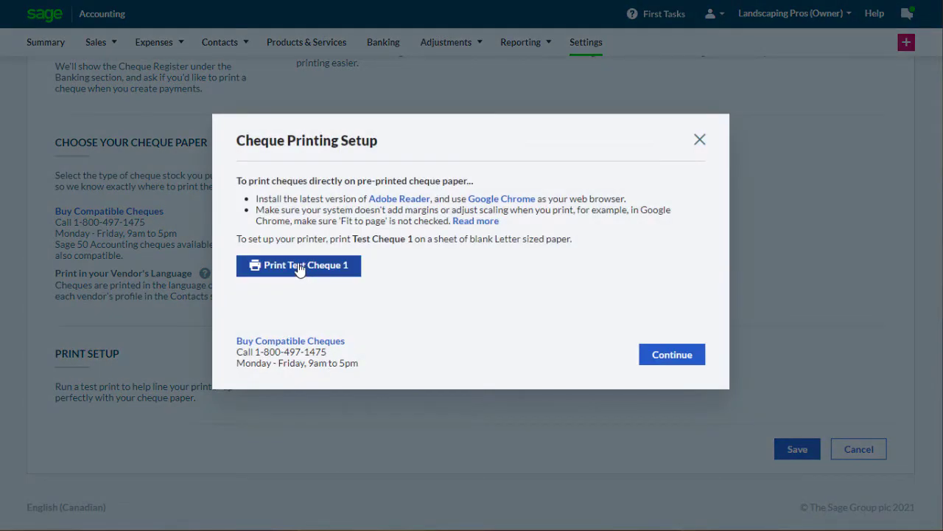
left_click(299, 266)
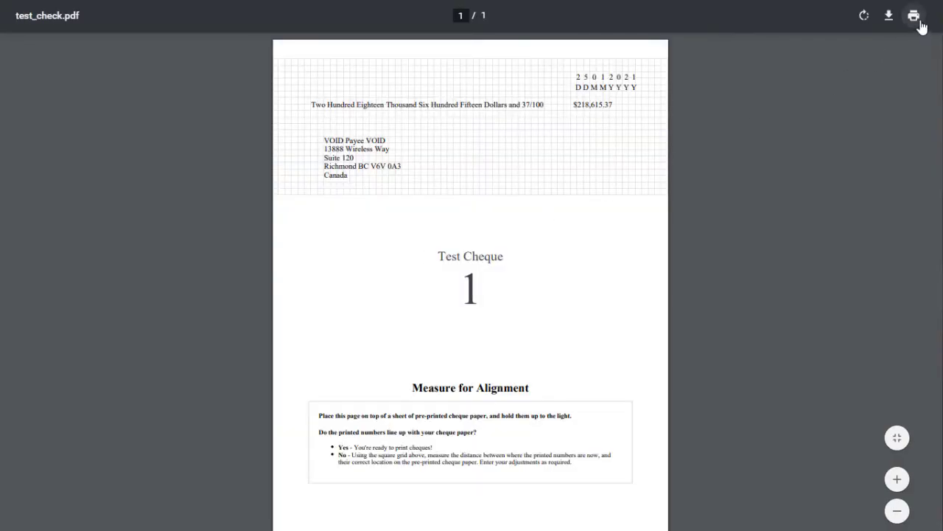
left_click(914, 15)
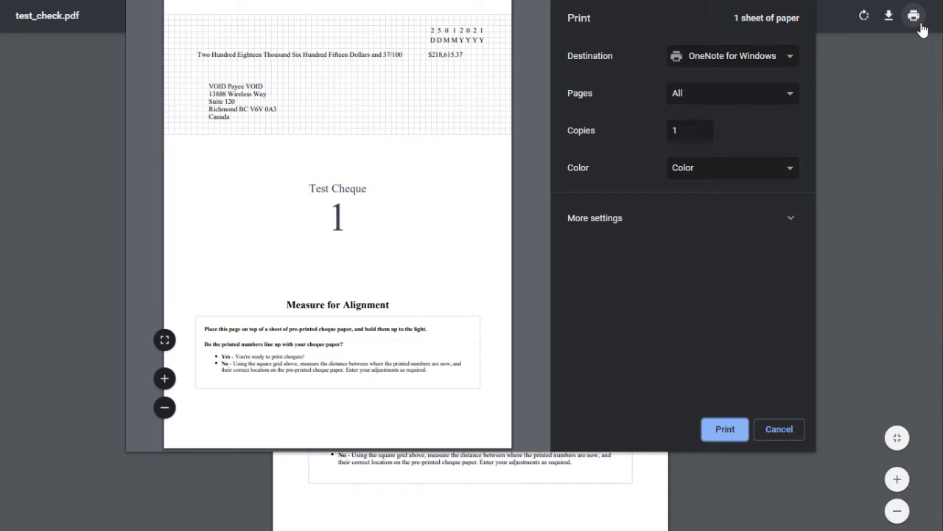
mouse_move(769, 406)
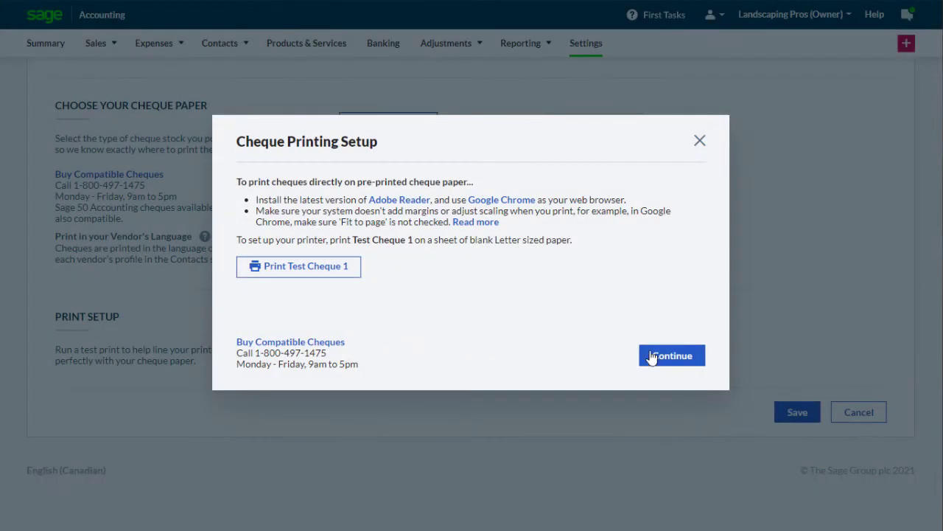
Report misaligned numbers and enter adjustments of 1.0 square lower and 2.0 squares further left
left_click(671, 355)
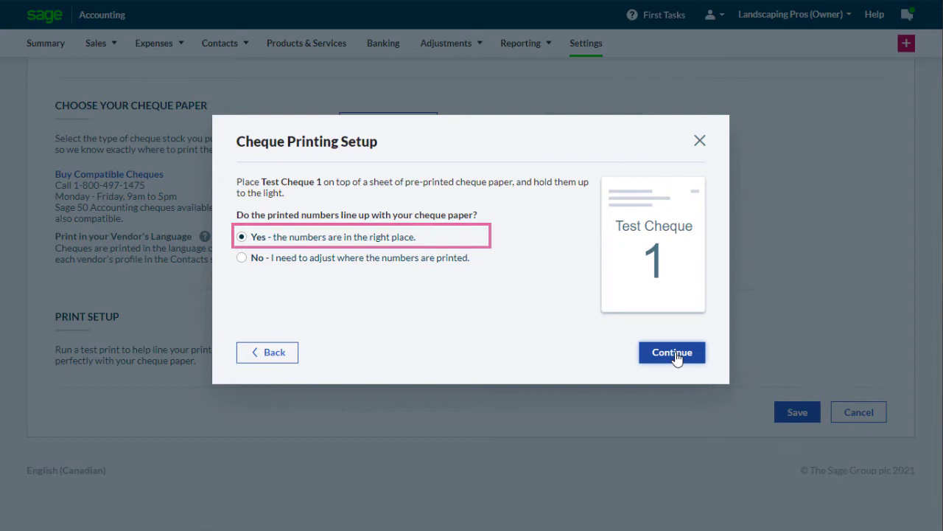
left_click(672, 351)
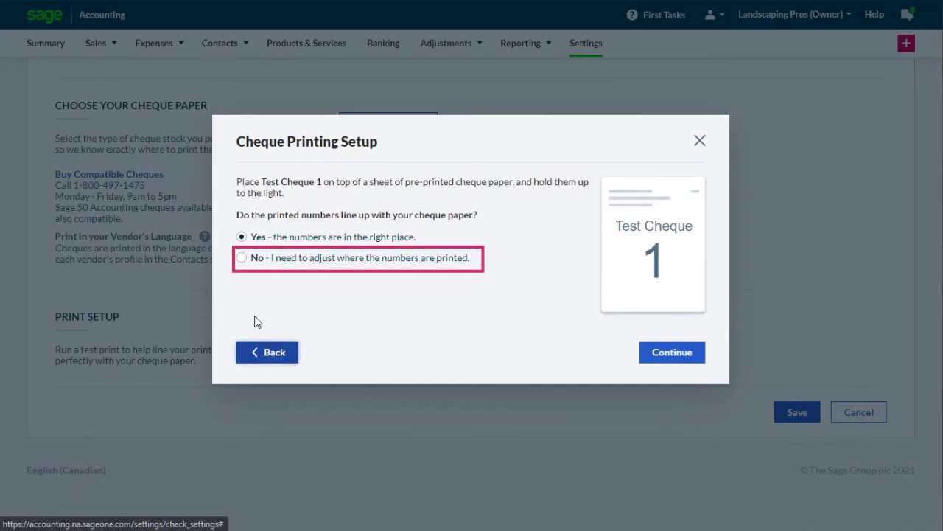
left_click(242, 257)
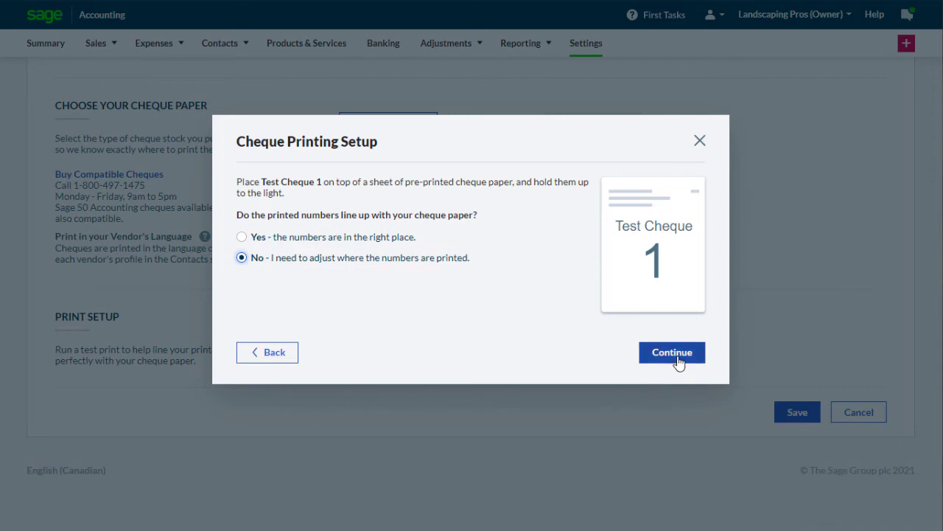
left_click(671, 352)
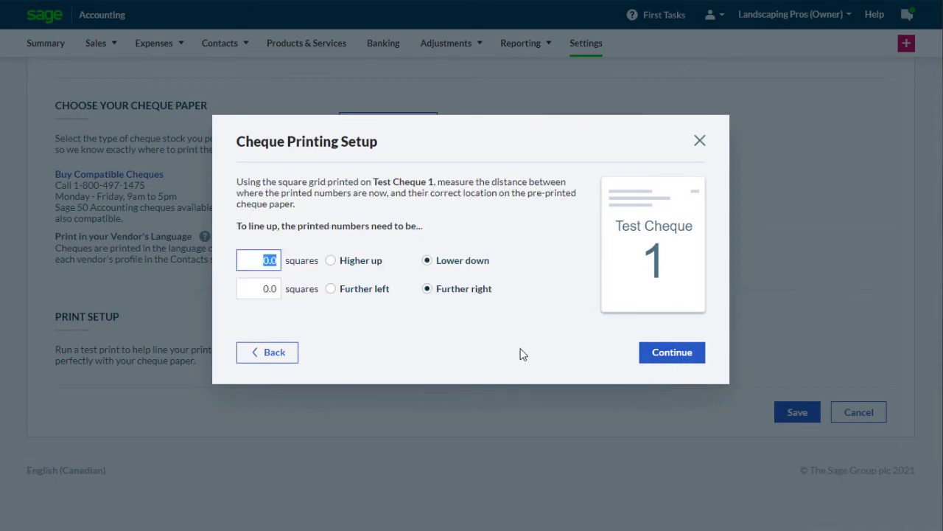
left_click(330, 288)
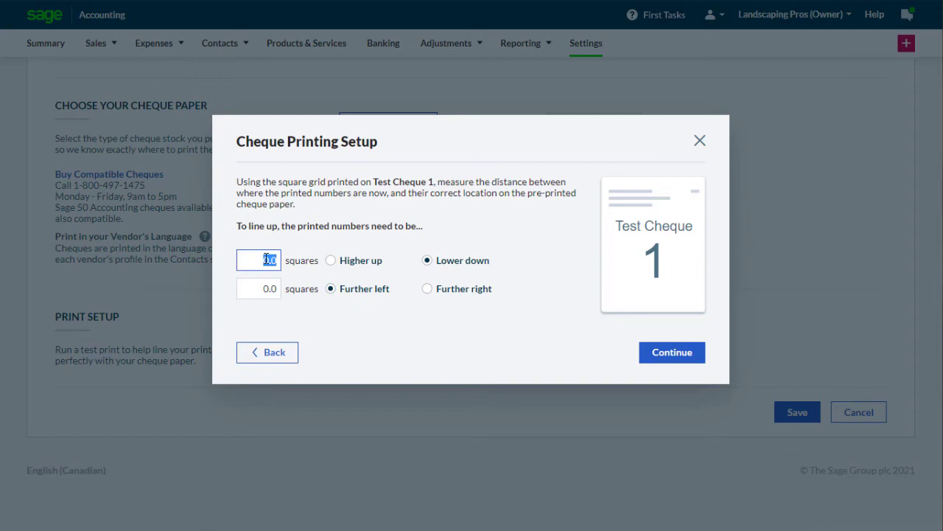
left_click(258, 288)
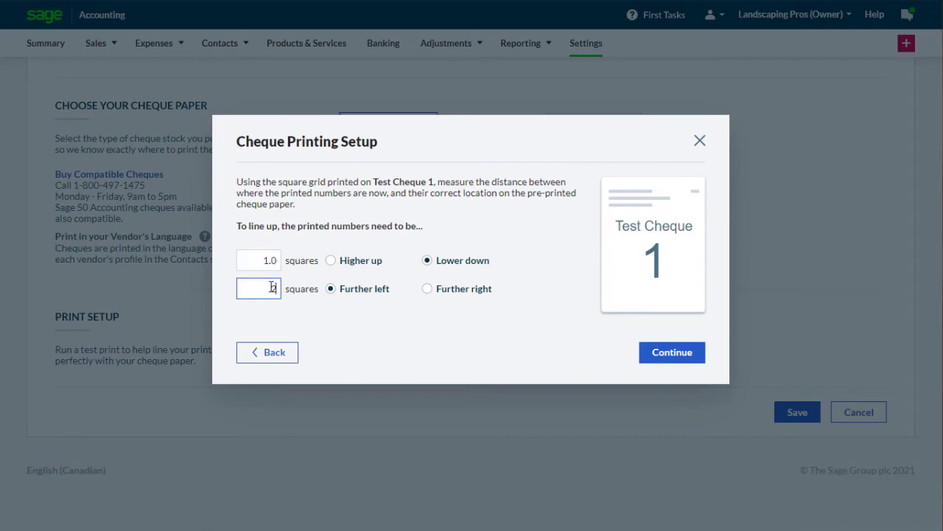
type("2.0")
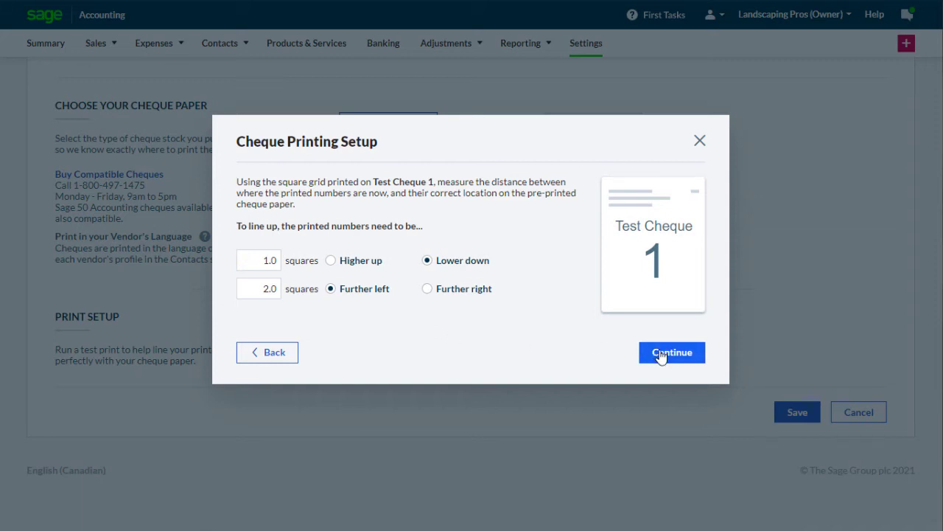
left_click(672, 352)
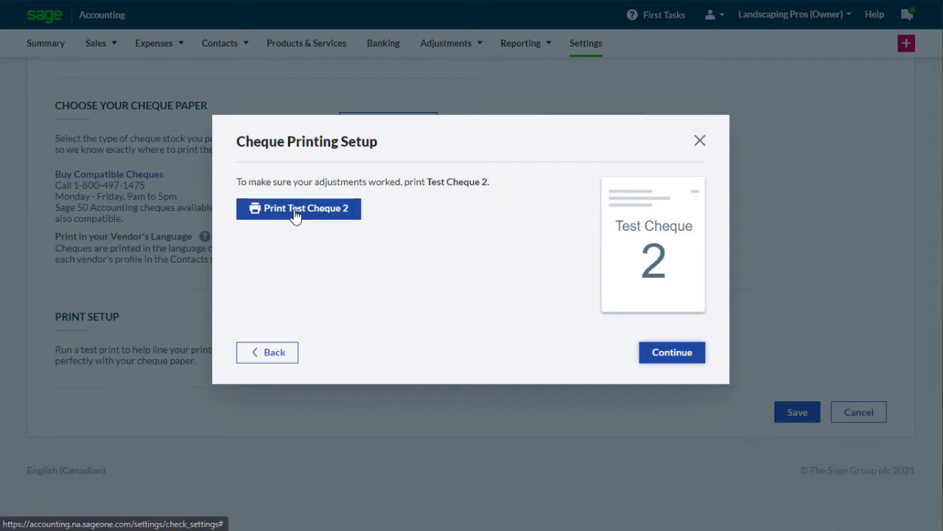
Print Test Cheque 2, confirm the numbers line up, and save the cheque printing settings
left_click(298, 208)
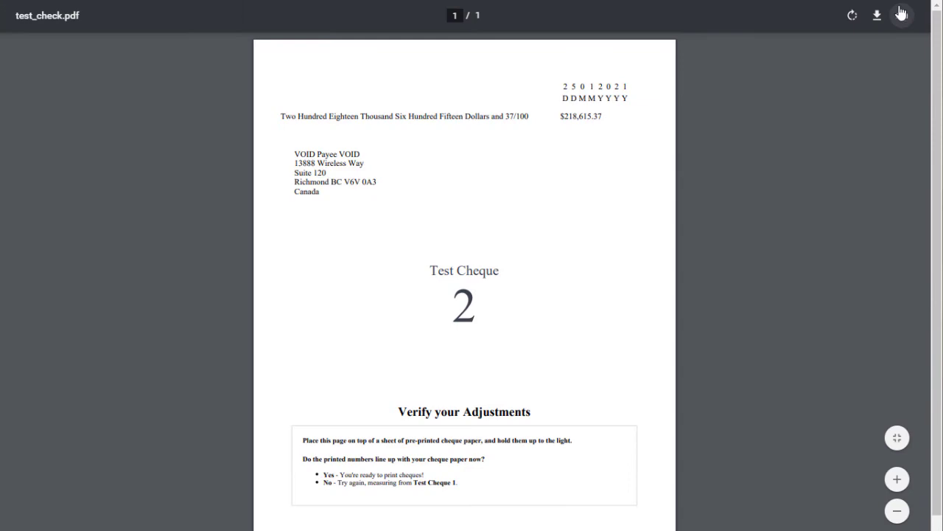
left_click(877, 15)
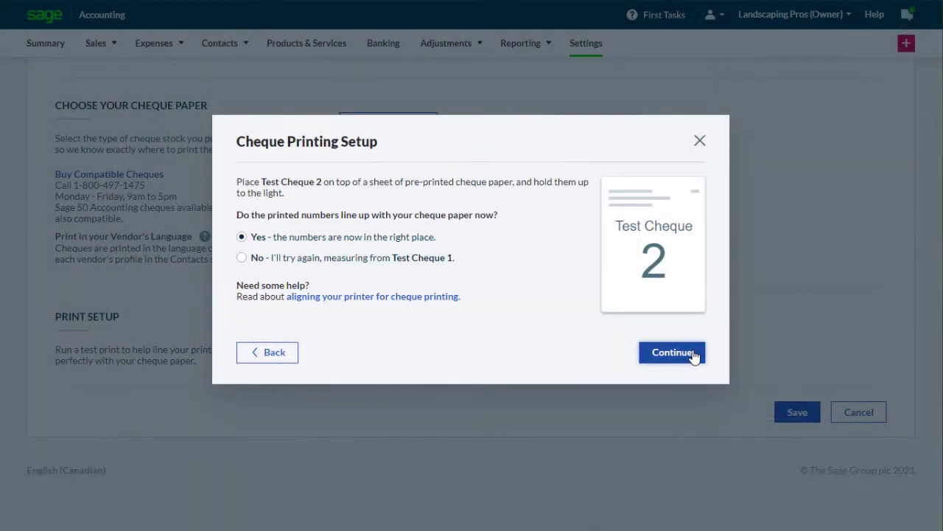
left_click(672, 352)
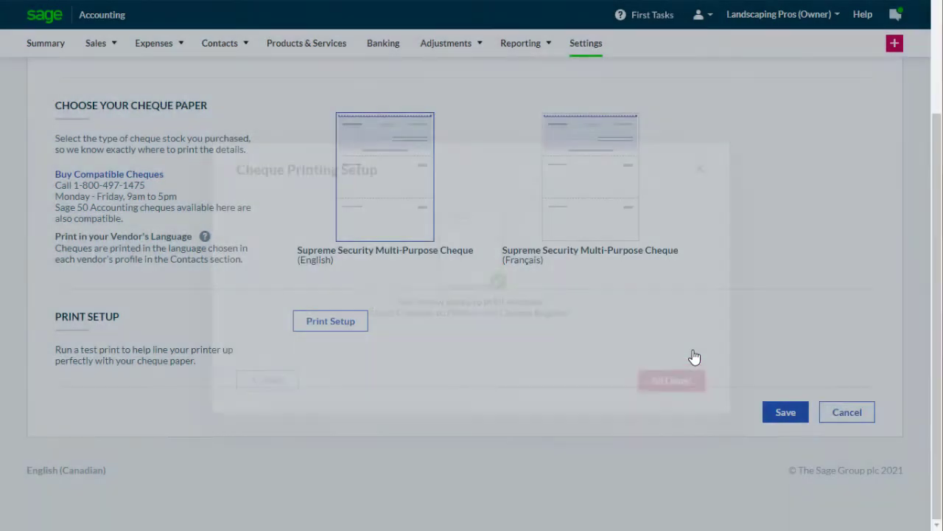
left_click(846, 411)
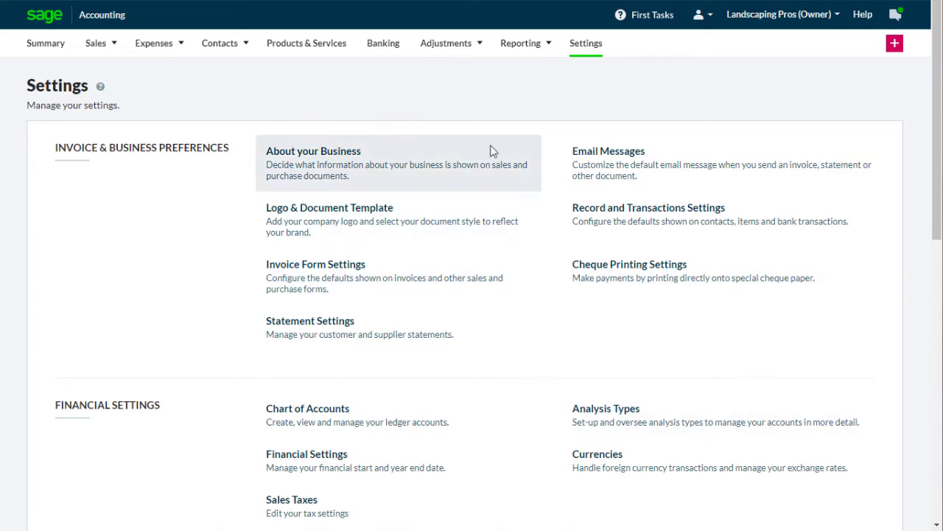
Select the 1,008.00 MNB Industrial Park Inc. bill payment in the Cheque Register for printing
left_click(383, 43)
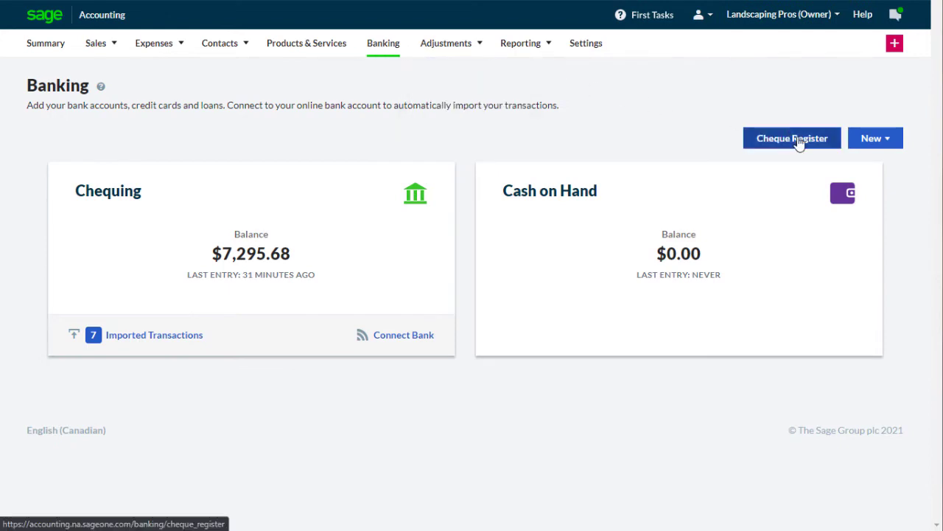
left_click(792, 138)
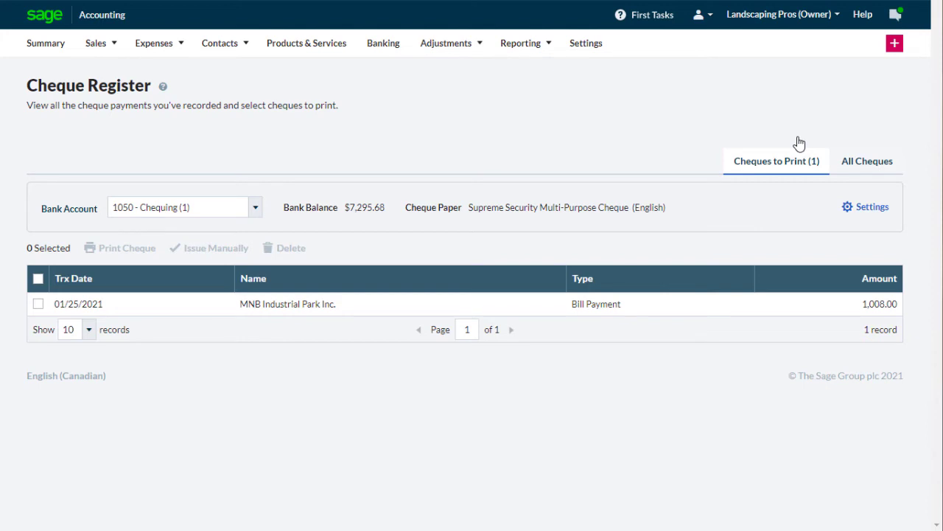
mouse_move(671, 152)
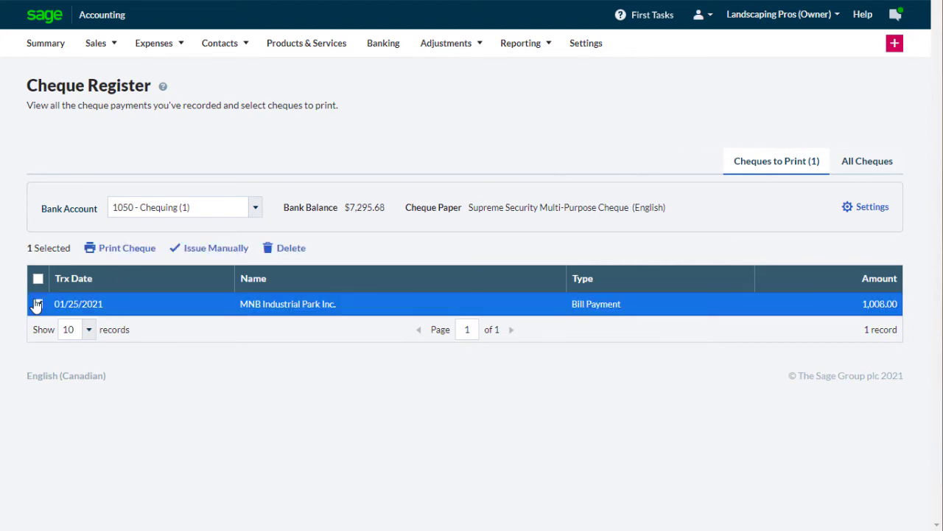
left_click(37, 304)
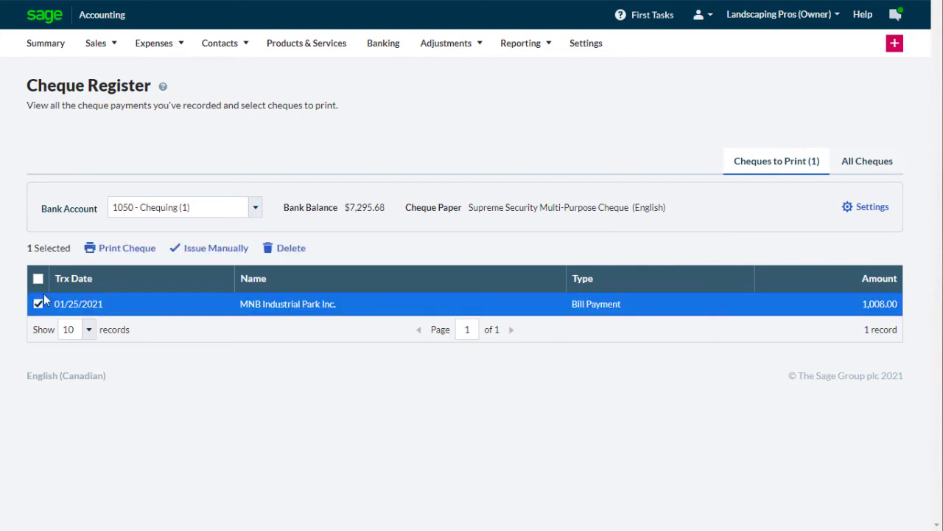
left_click(126, 248)
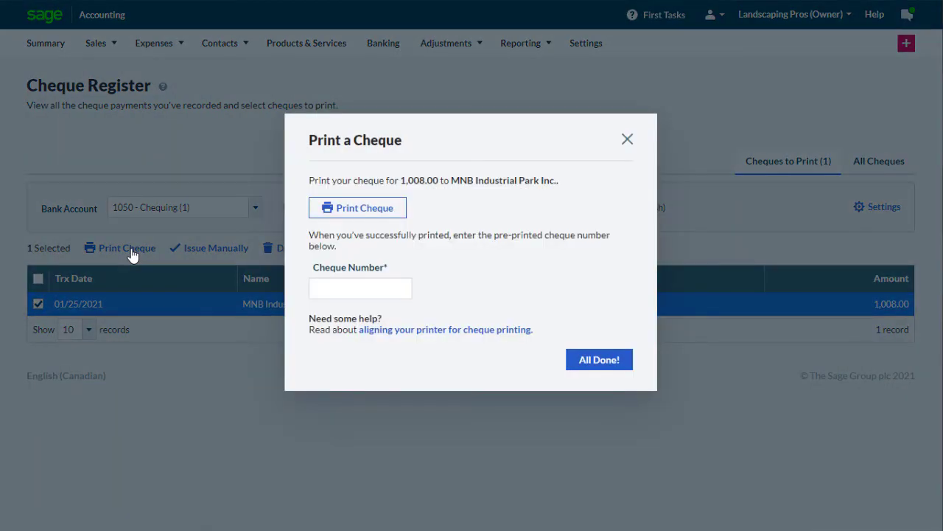
Print the MNB Industrial Park Inc. cheque and record it as cheque number 9876
left_click(357, 207)
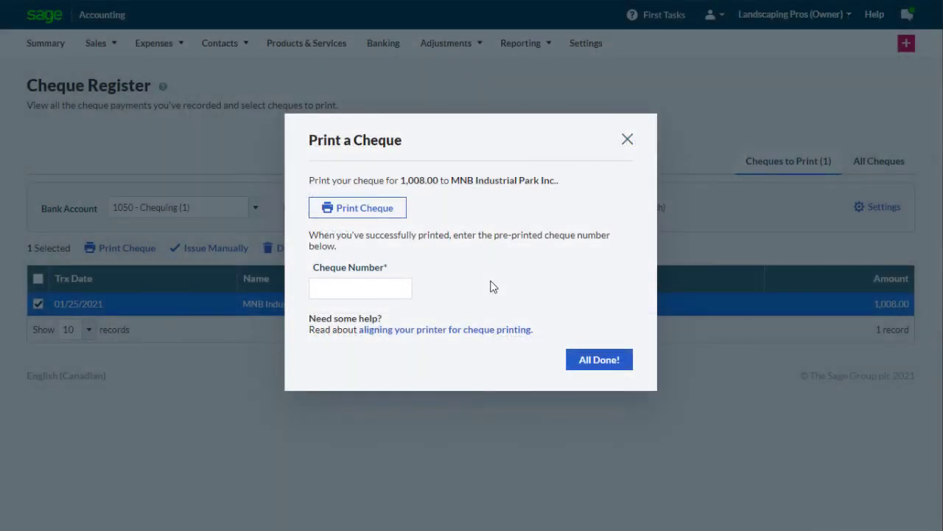
type("9876")
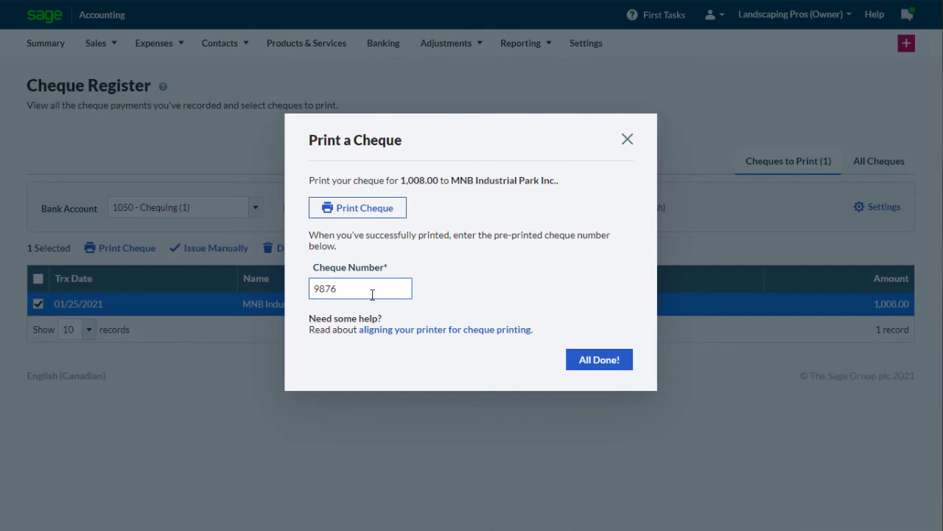
left_click(598, 359)
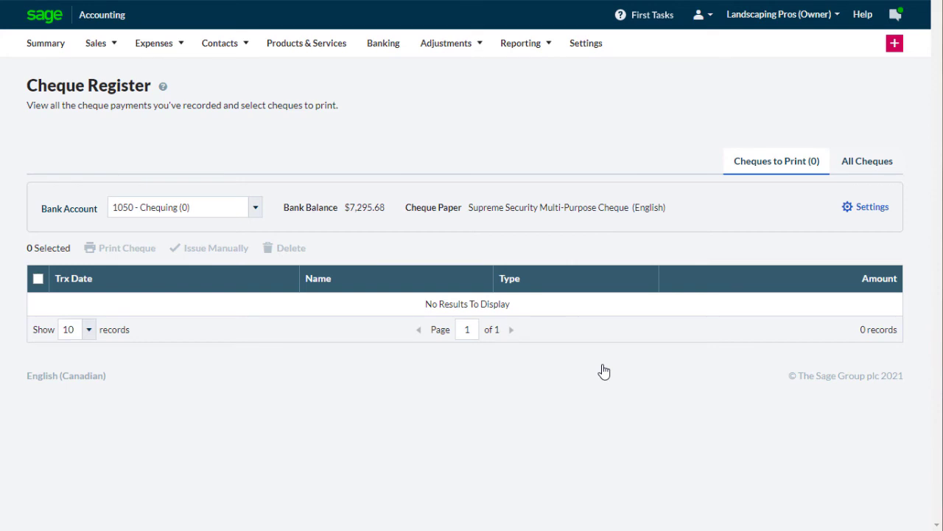
left_click(867, 160)
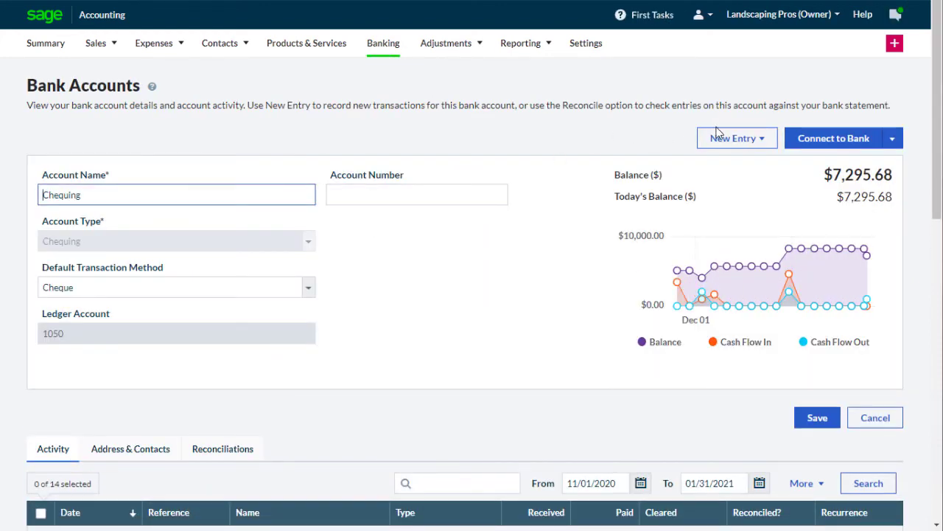
Create a 1,064.00 Expense / Payment to Landscaping Depot for its 01/01/2021 invoice and save it
left_click(736, 138)
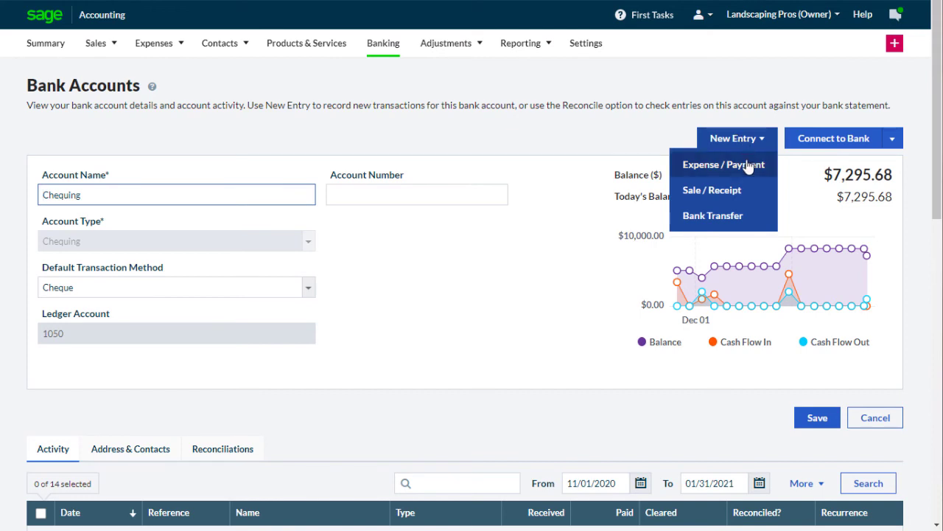
left_click(725, 164)
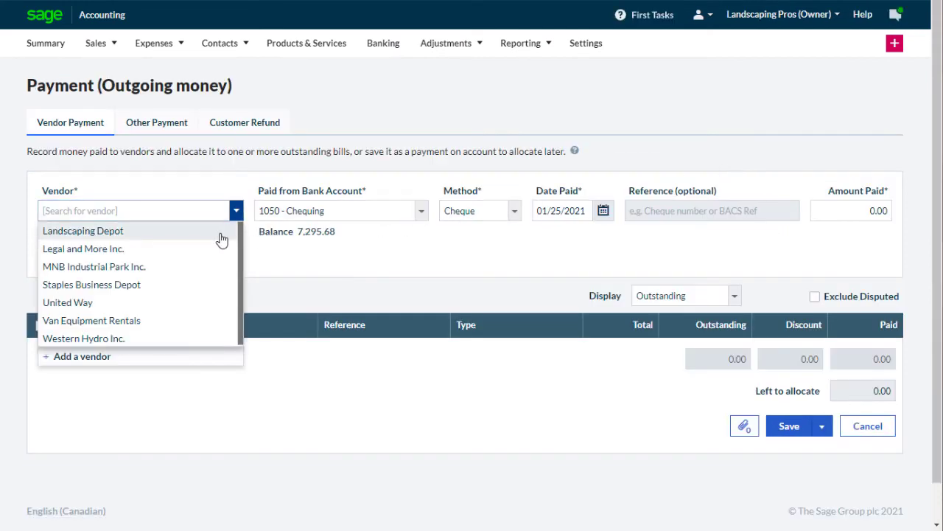
left_click(83, 231)
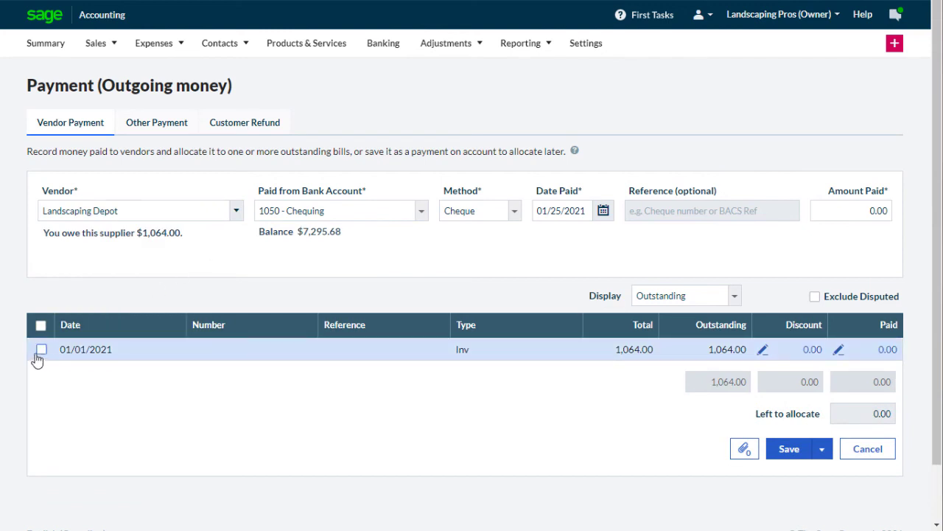
left_click(41, 350)
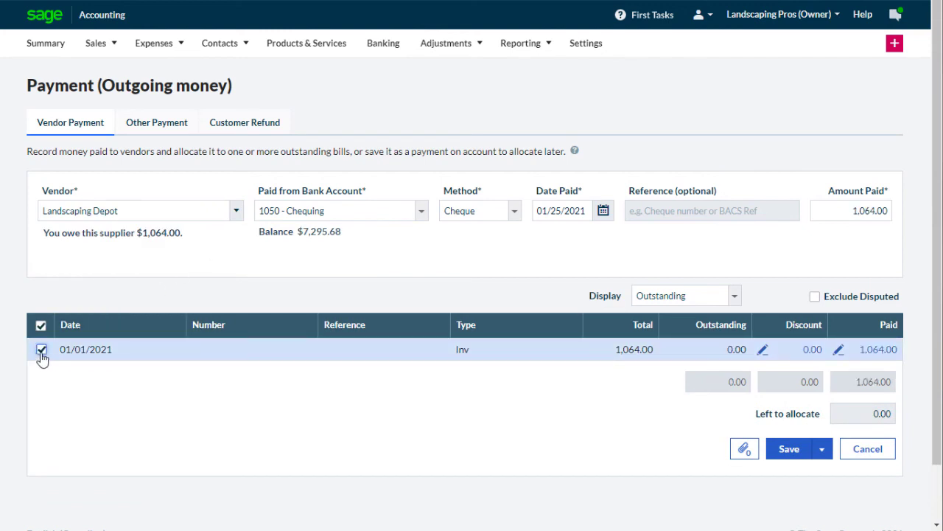
left_click(41, 350)
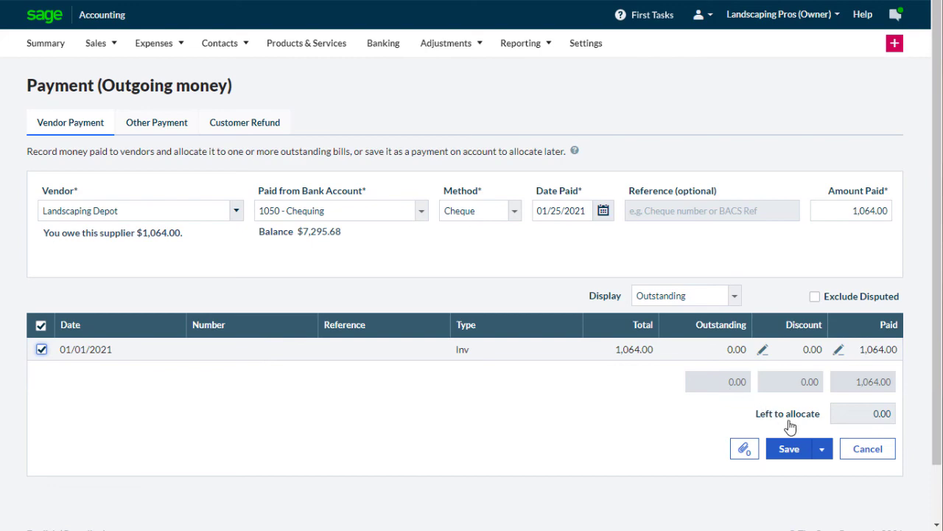
left_click(821, 448)
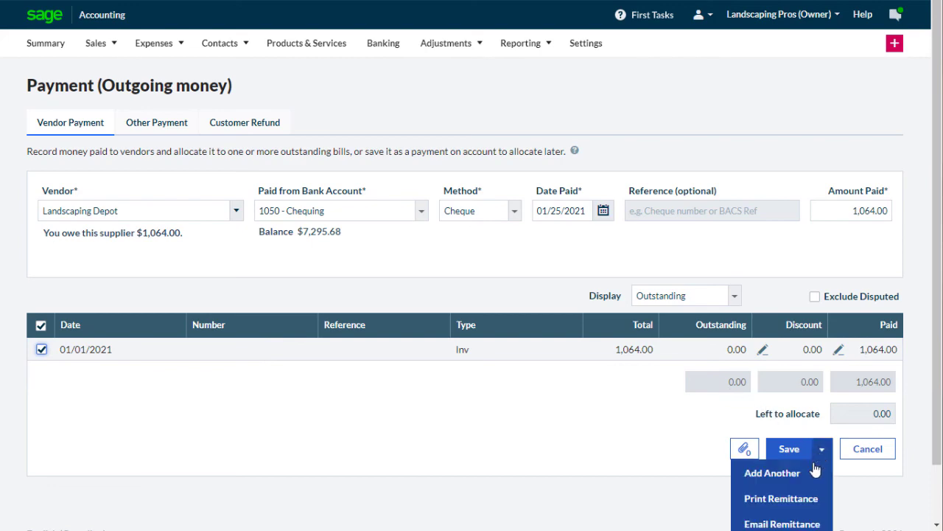
left_click(790, 448)
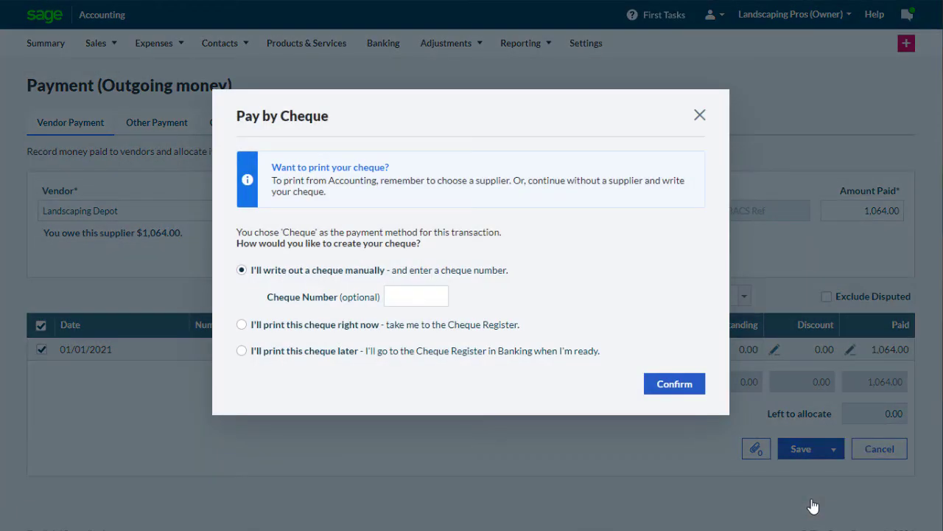
mouse_move(486, 409)
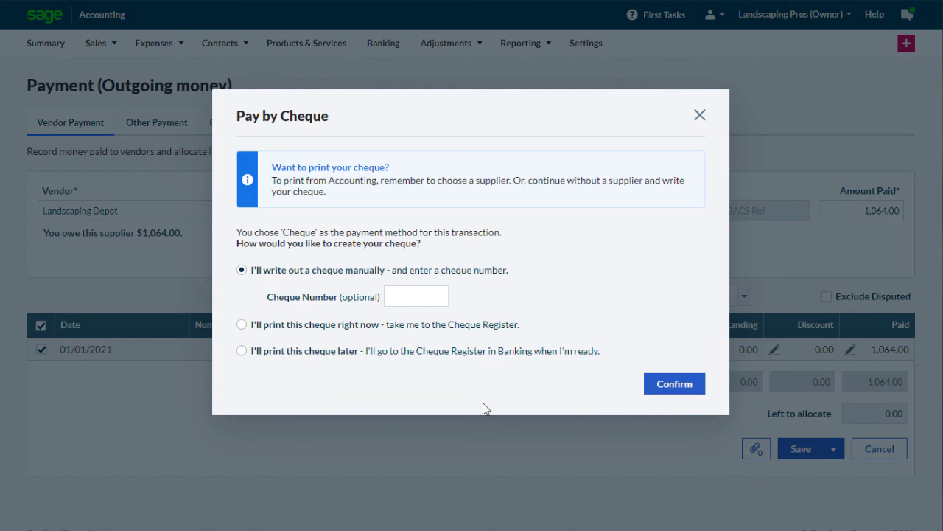
Choose 'I'll print this cheque right now' for the Landscaping Depot payment and confirm
left_click(242, 325)
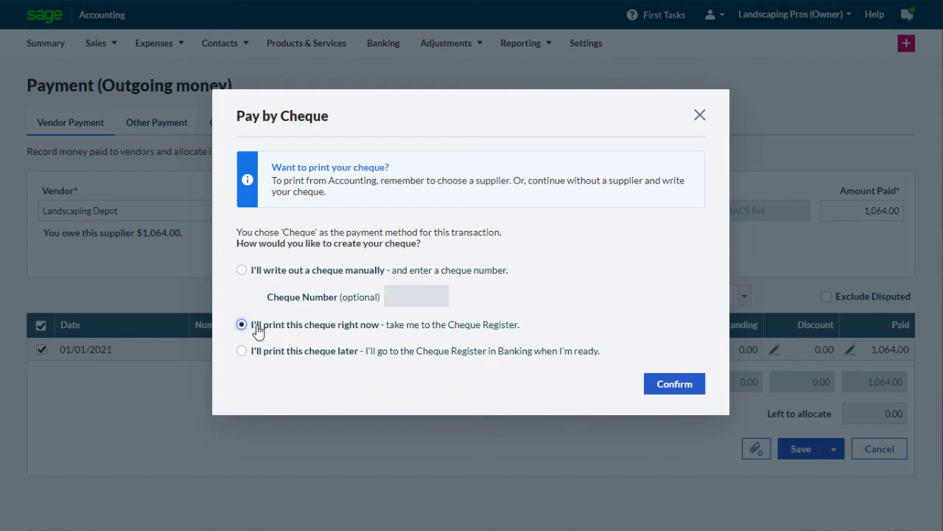
left_click(673, 383)
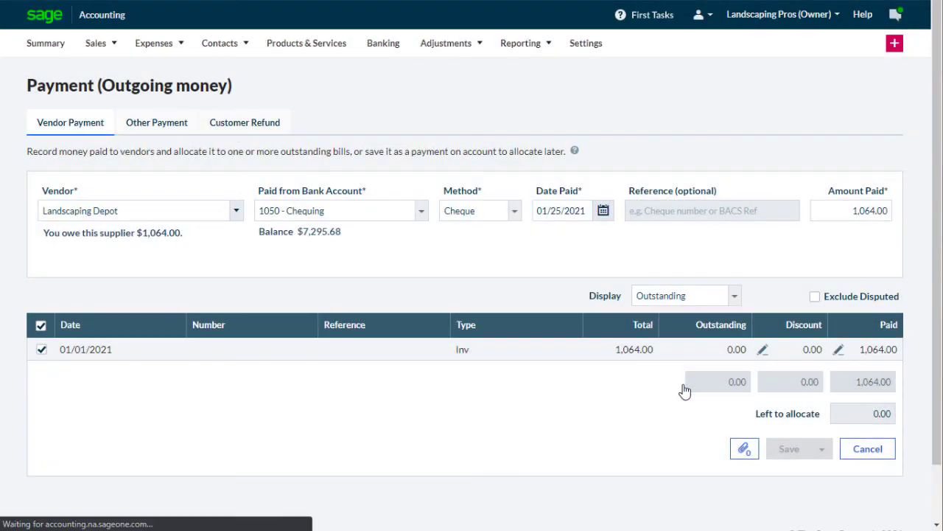
left_click(790, 448)
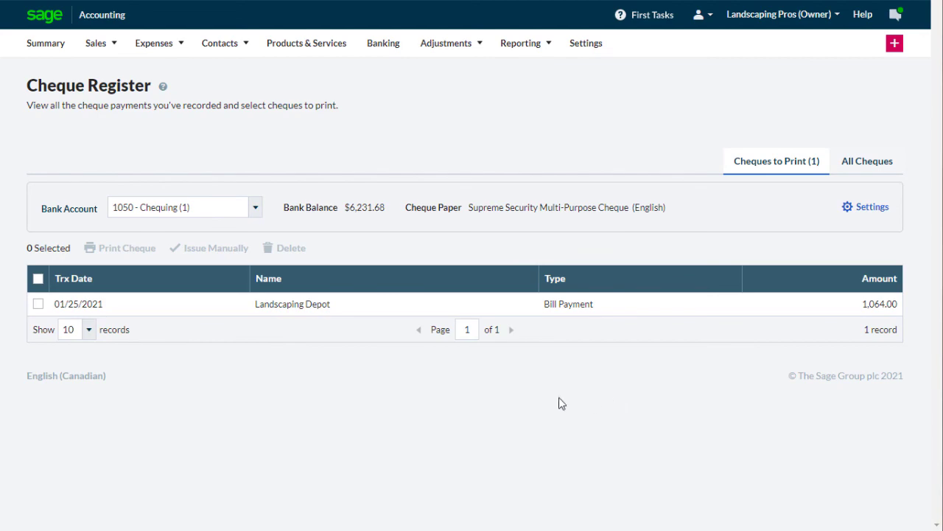
Print the Landscaping Depot cheque as number 9877, then view All Cheques showing both Printed
left_click(37, 303)
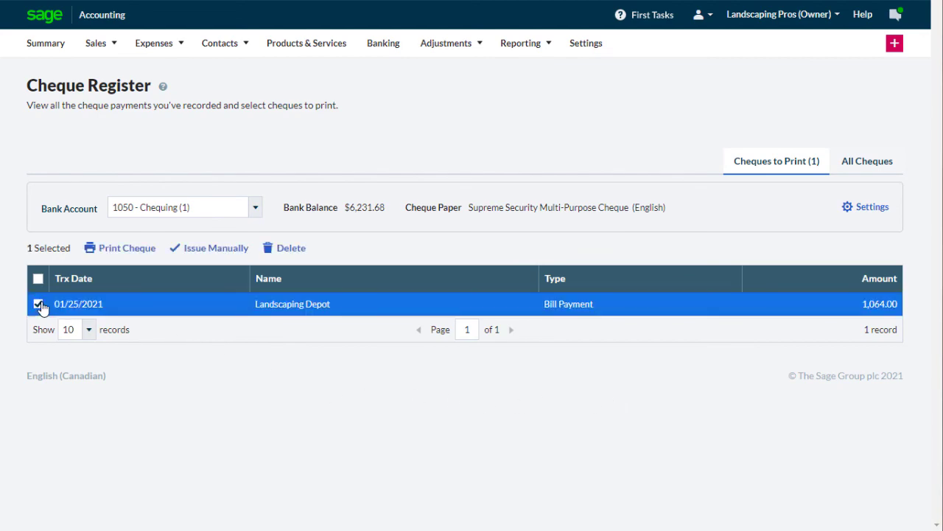
left_click(127, 247)
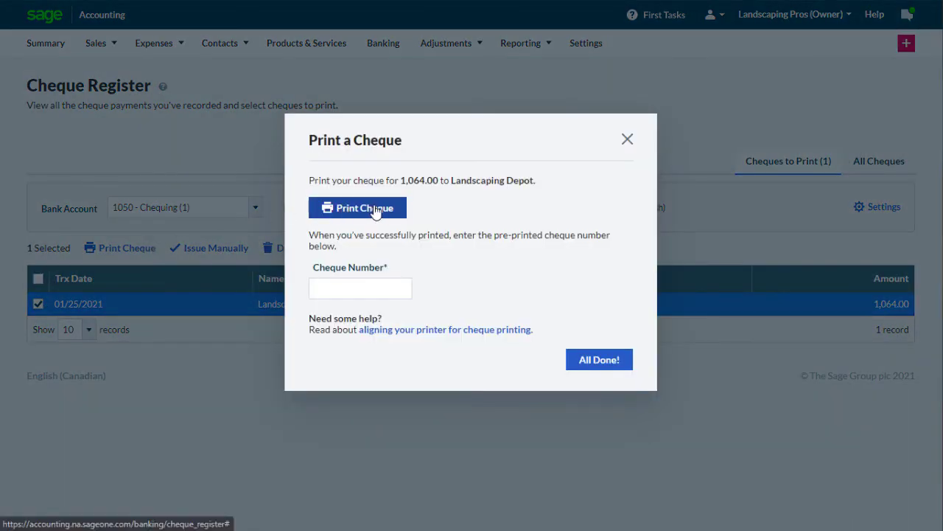
left_click(357, 207)
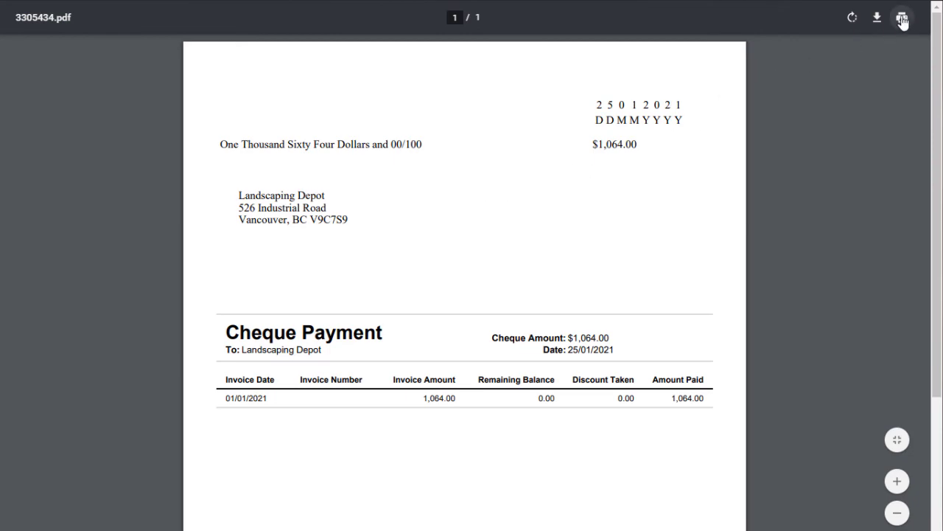
left_click(902, 17)
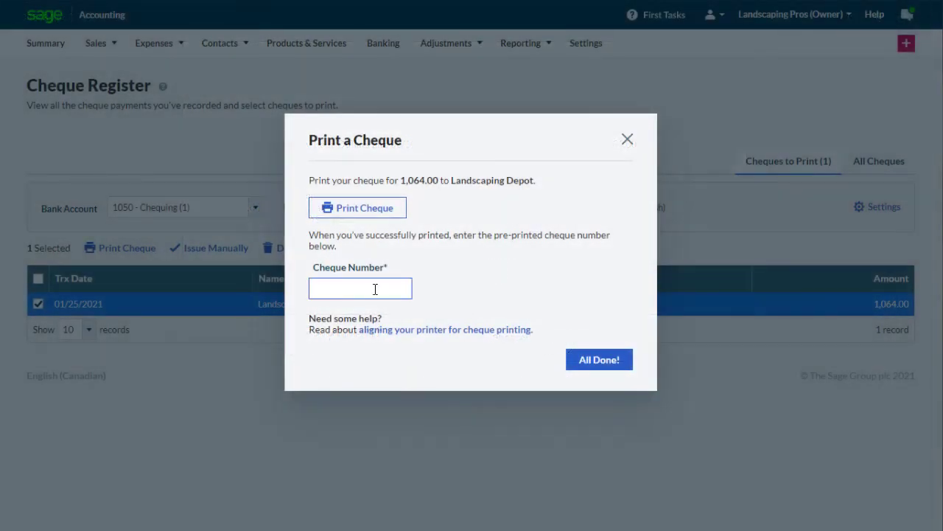
type("9877")
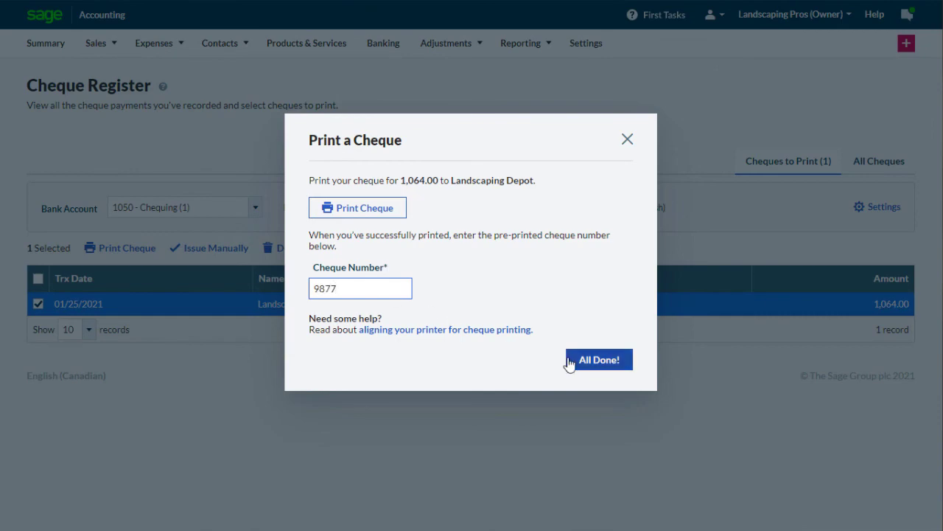
left_click(598, 360)
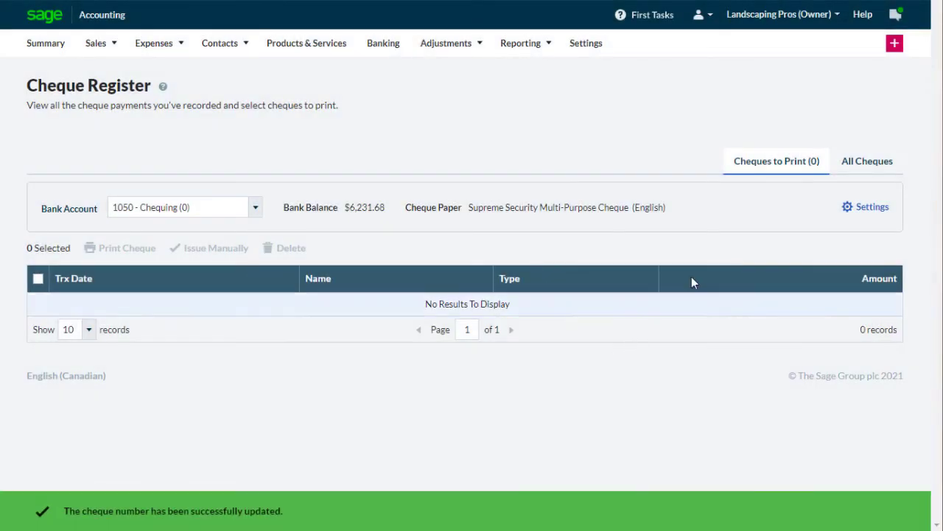
left_click(867, 161)
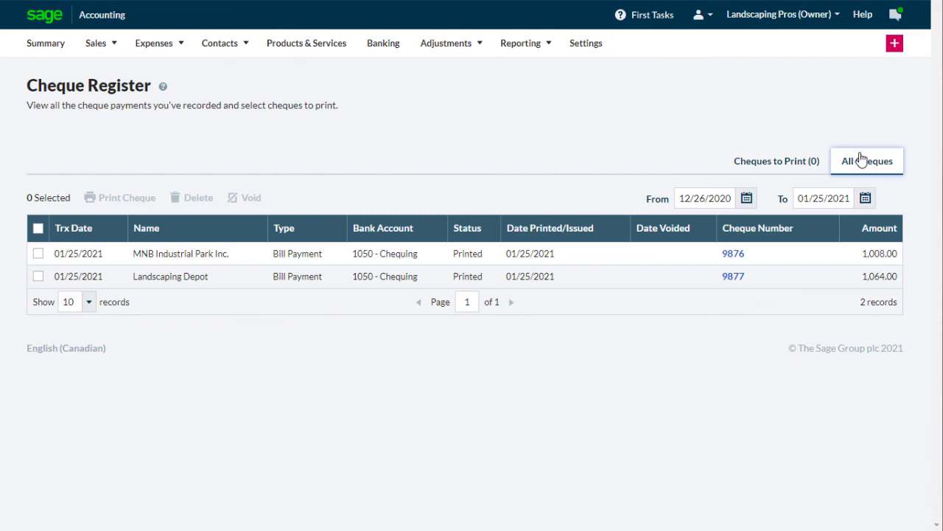